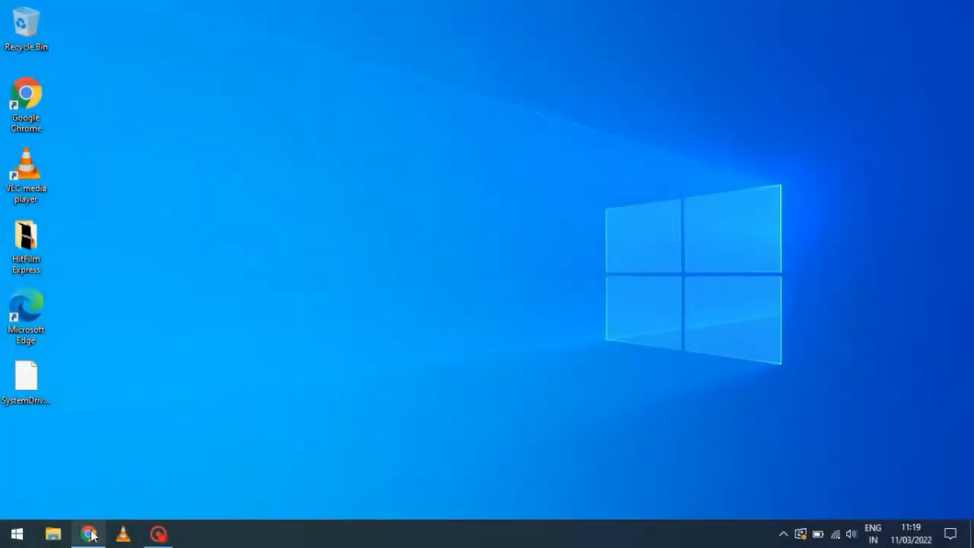
Bring the Chrome browser with the Facebook home feed to the front
click(88, 532)
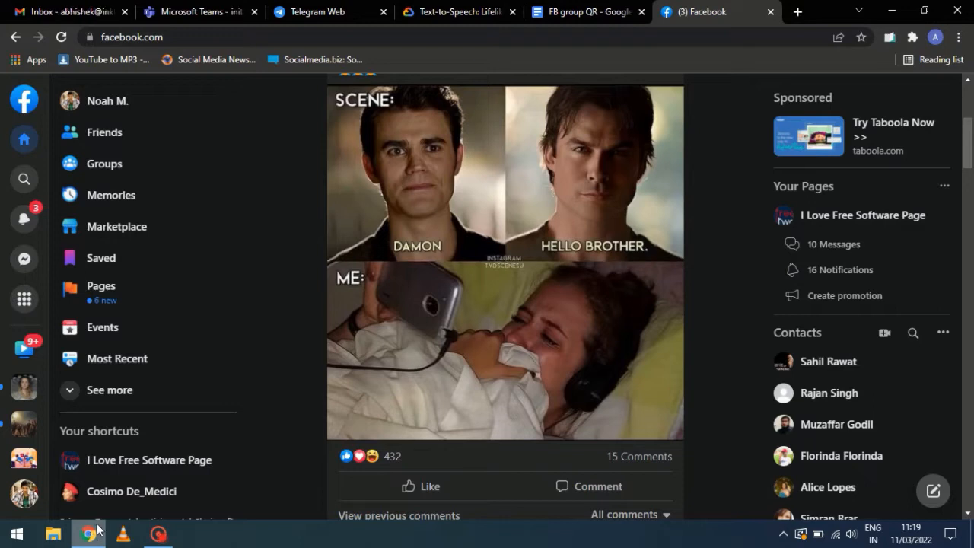
mouse_move(215, 180)
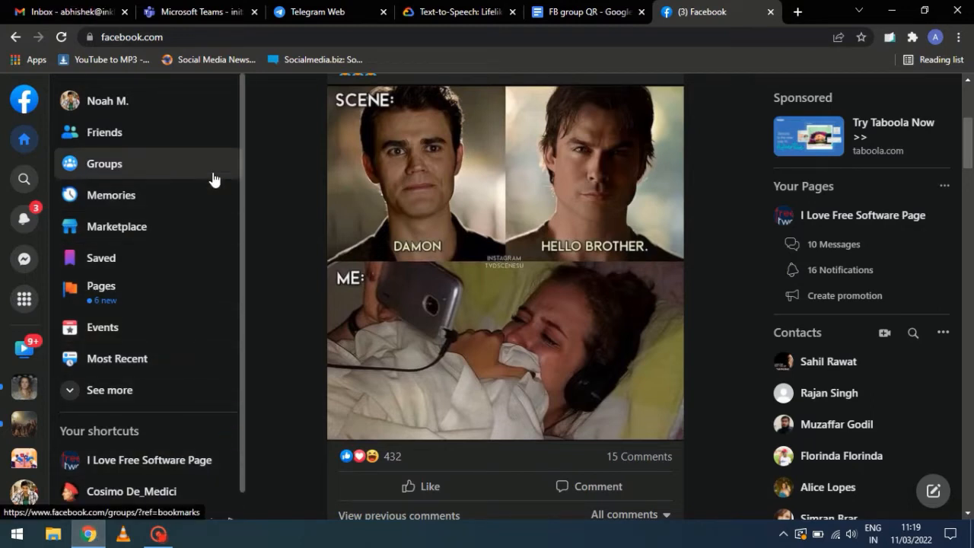
Go to Groups and enter the ILFS group you manage
click(103, 163)
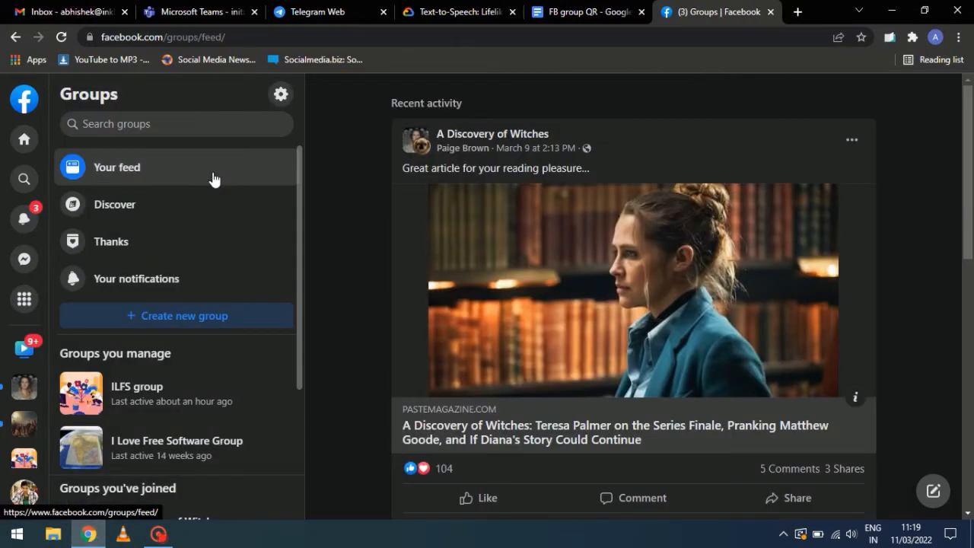
mouse_move(192, 389)
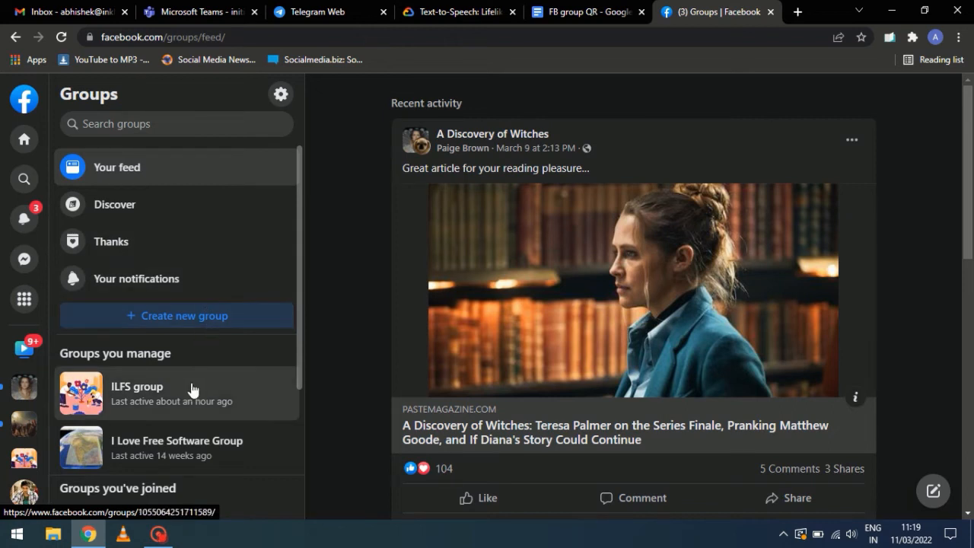
click(137, 386)
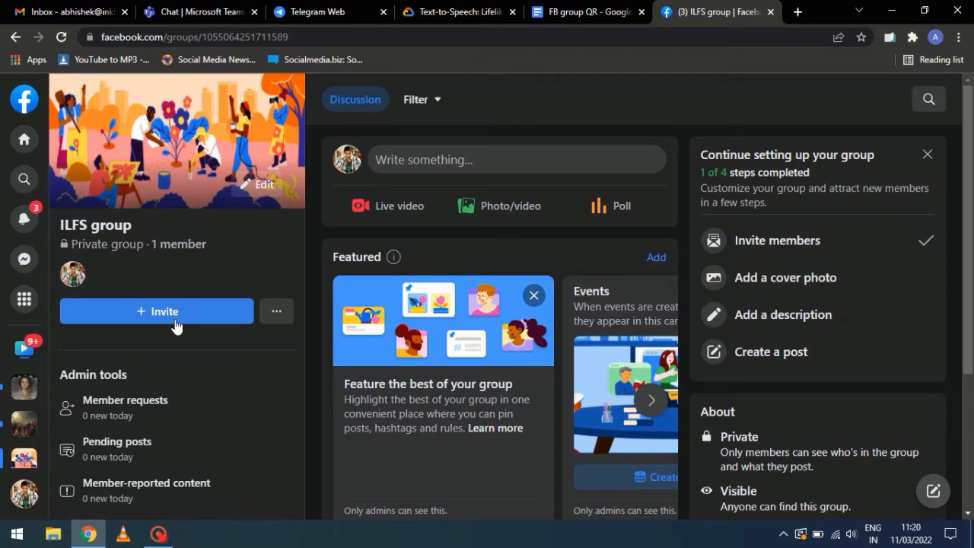
Start inviting Facebook friends and generate the ILFS group's QR code
click(157, 310)
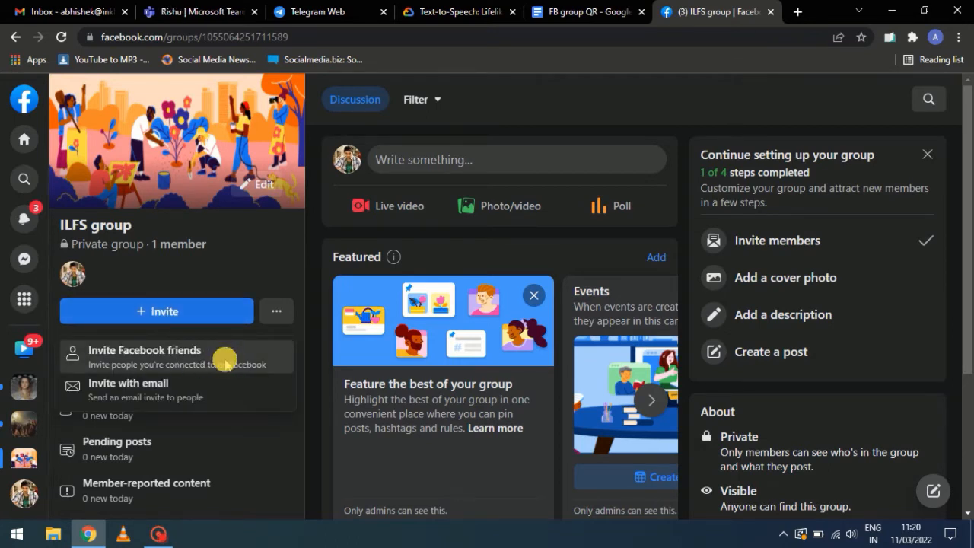
click(143, 350)
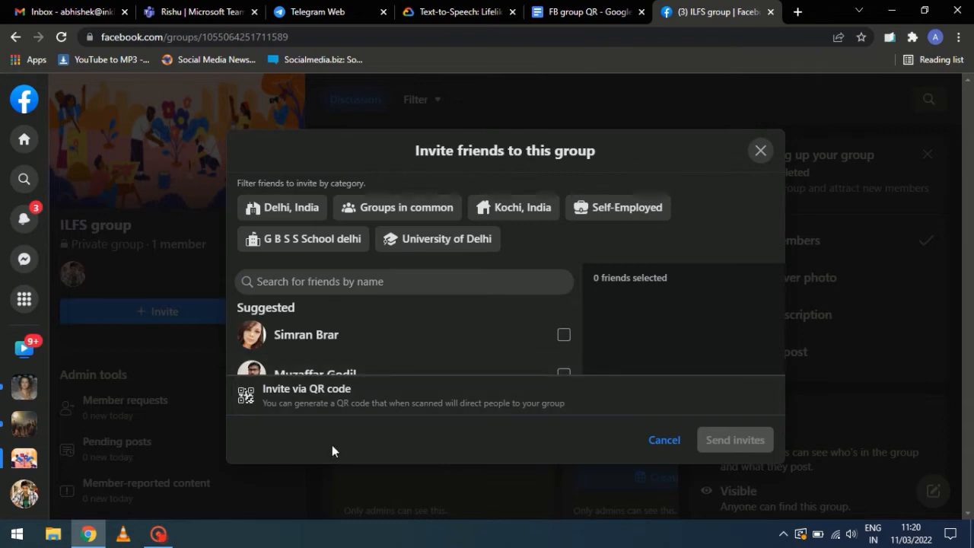
mouse_move(383, 401)
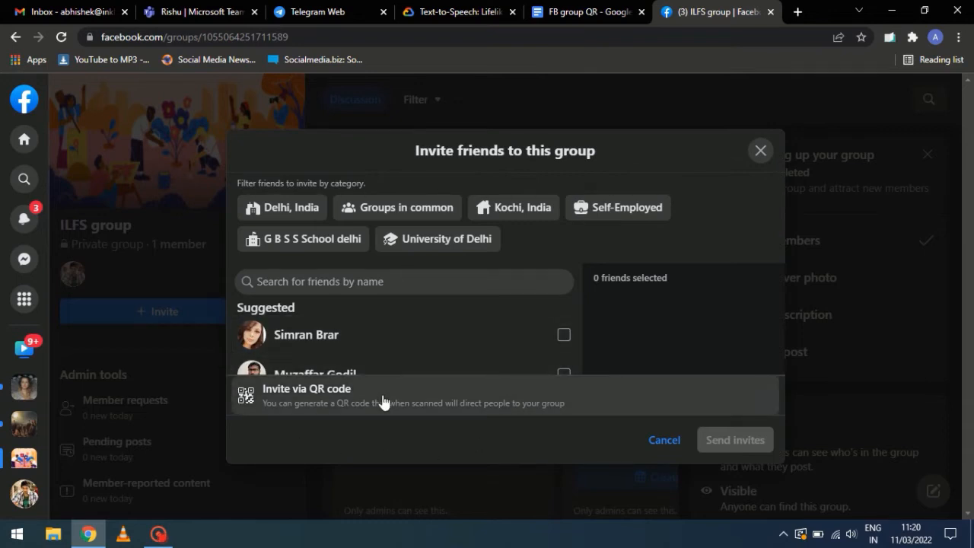
click(308, 396)
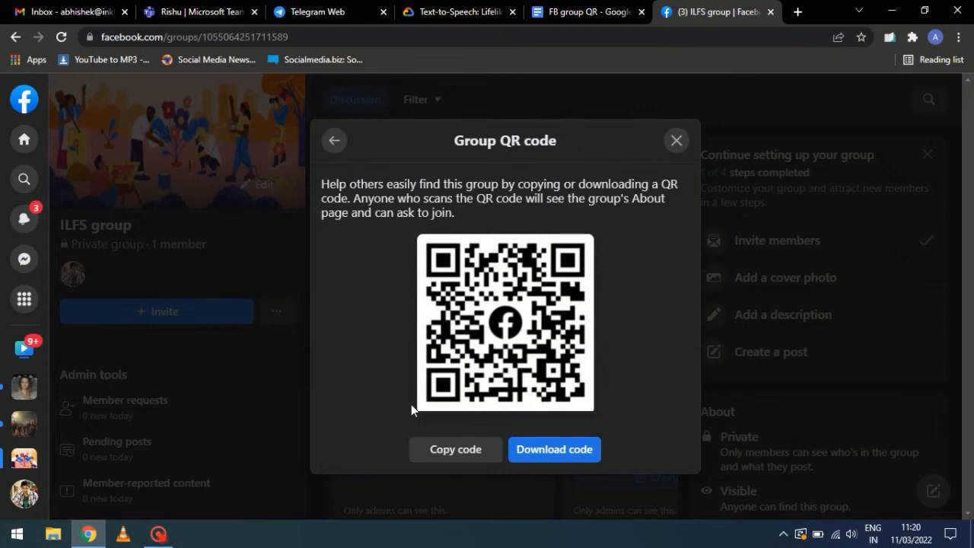
mouse_move(545, 439)
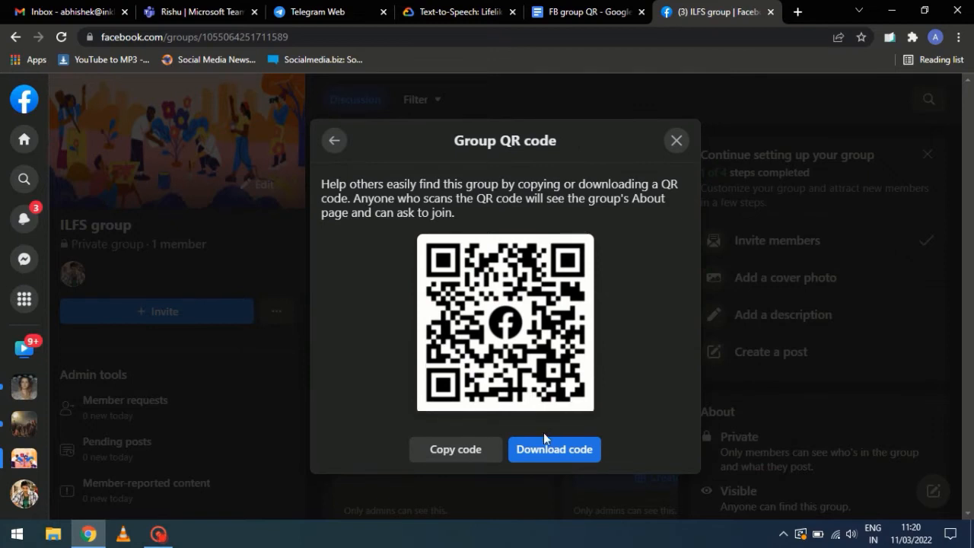
Download the ILFS group QR code as an image and copy it to the clipboard
click(554, 449)
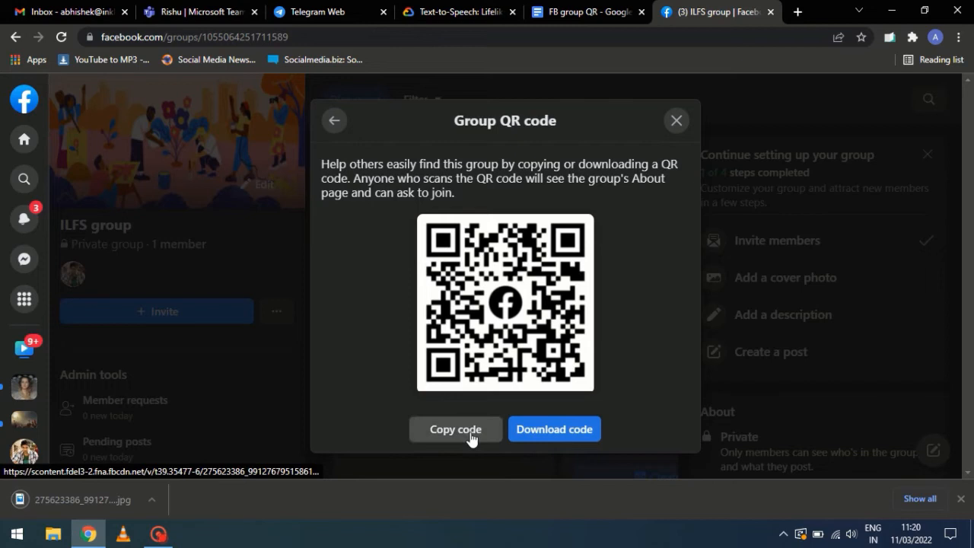
click(453, 429)
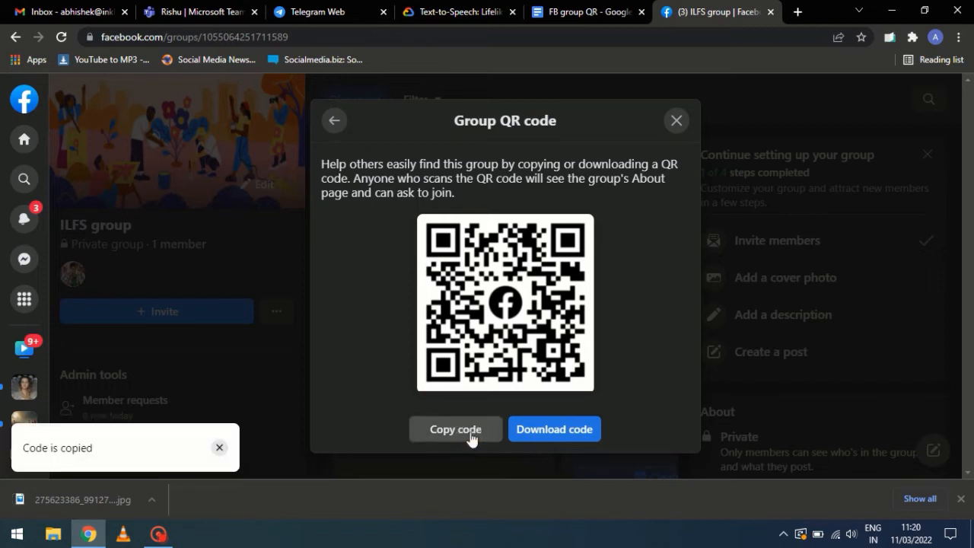